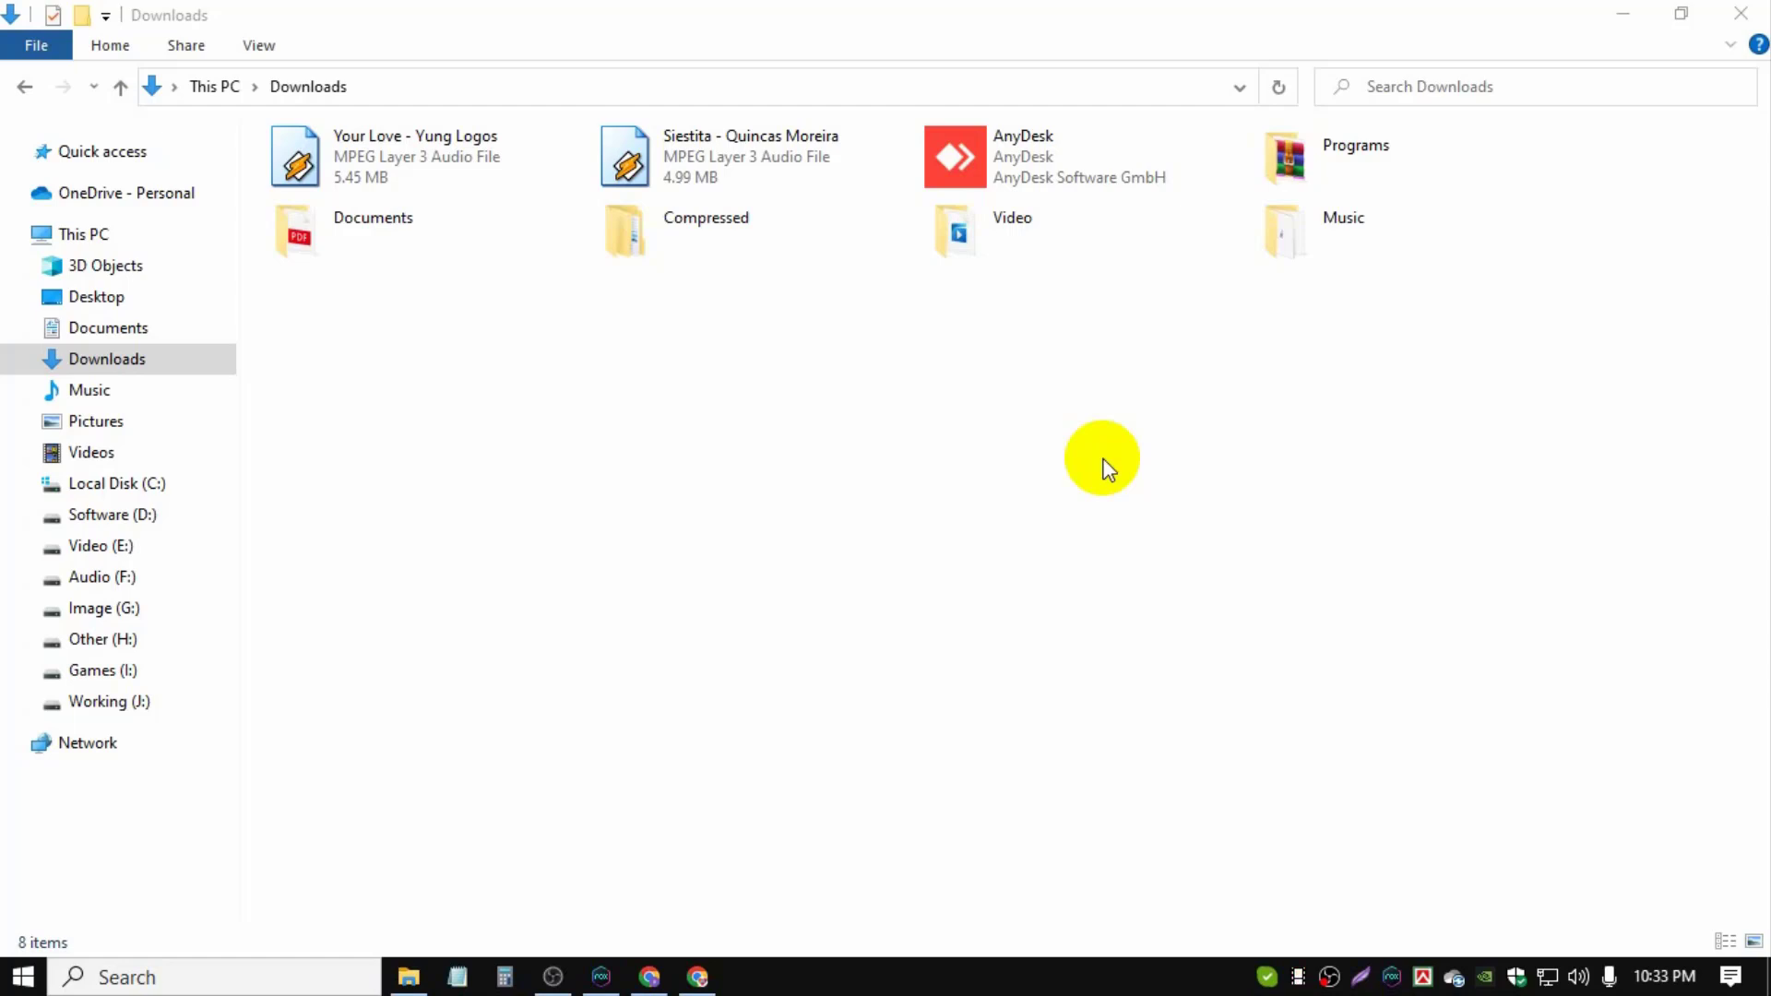
- Open the Programs folder in Downloads, holding the Odin3 and SM-T561 firmware archives
{"action": "left_click", "coordinate": [1355, 156]}
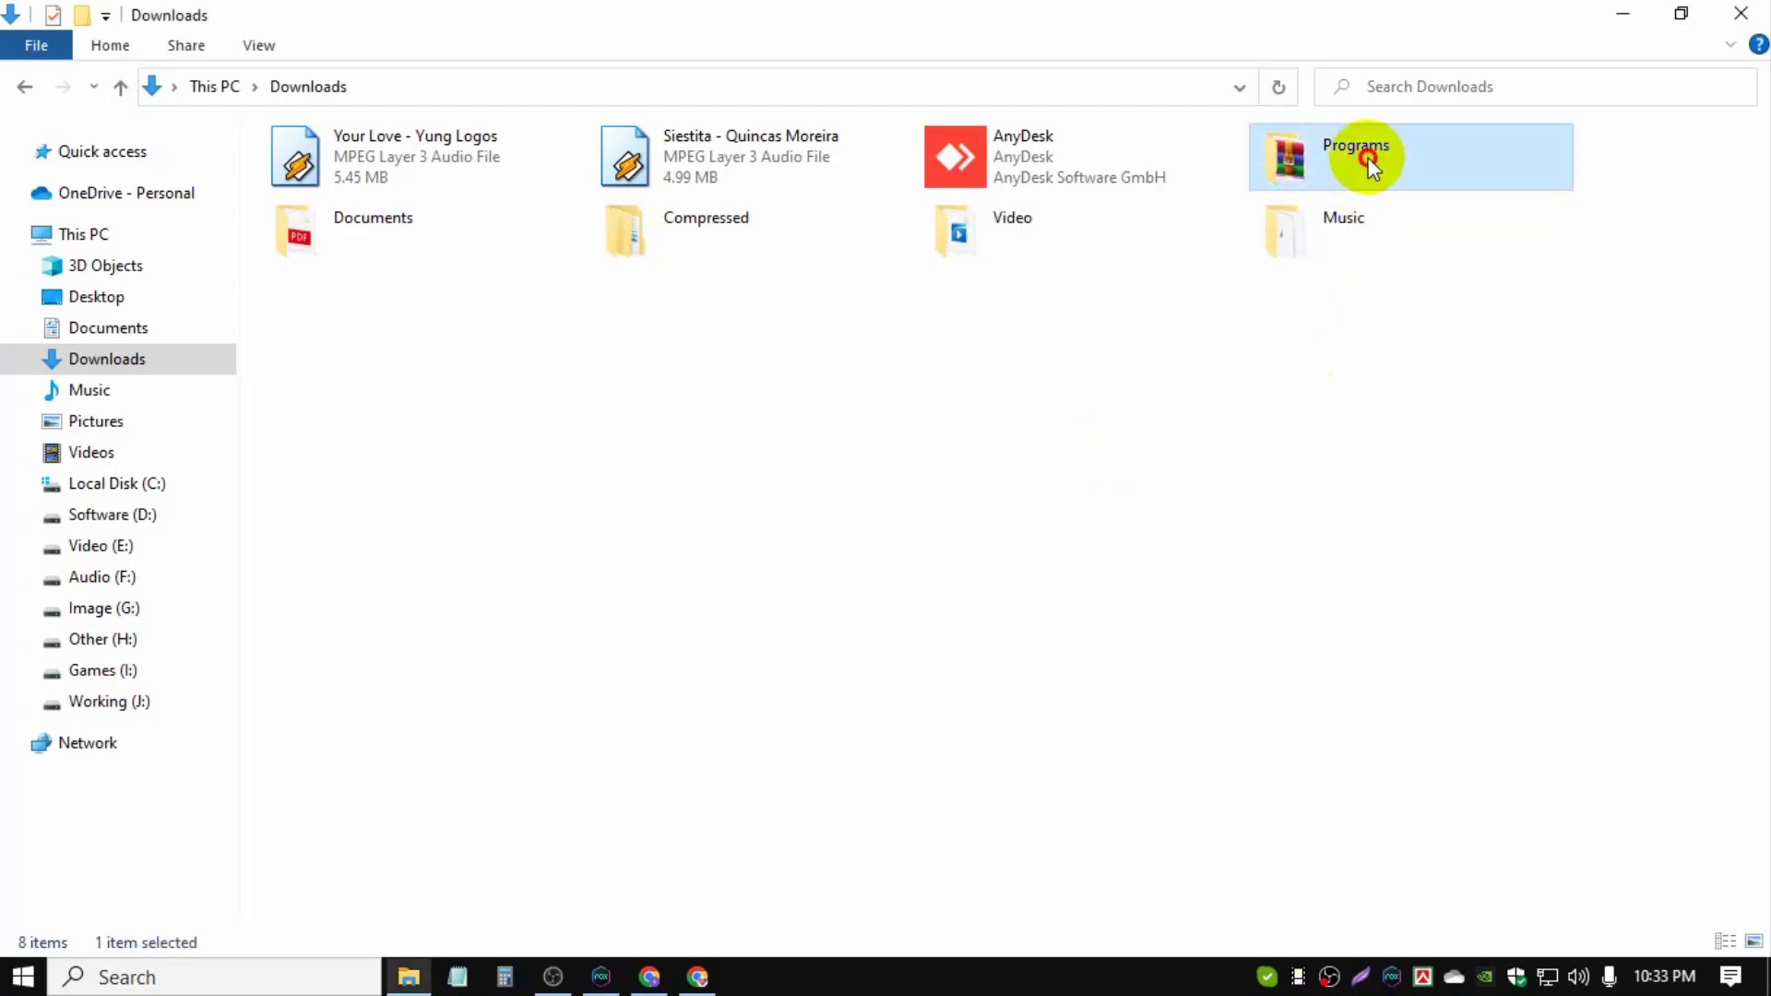
{"action": "double_click", "coordinate": [1361, 156]}
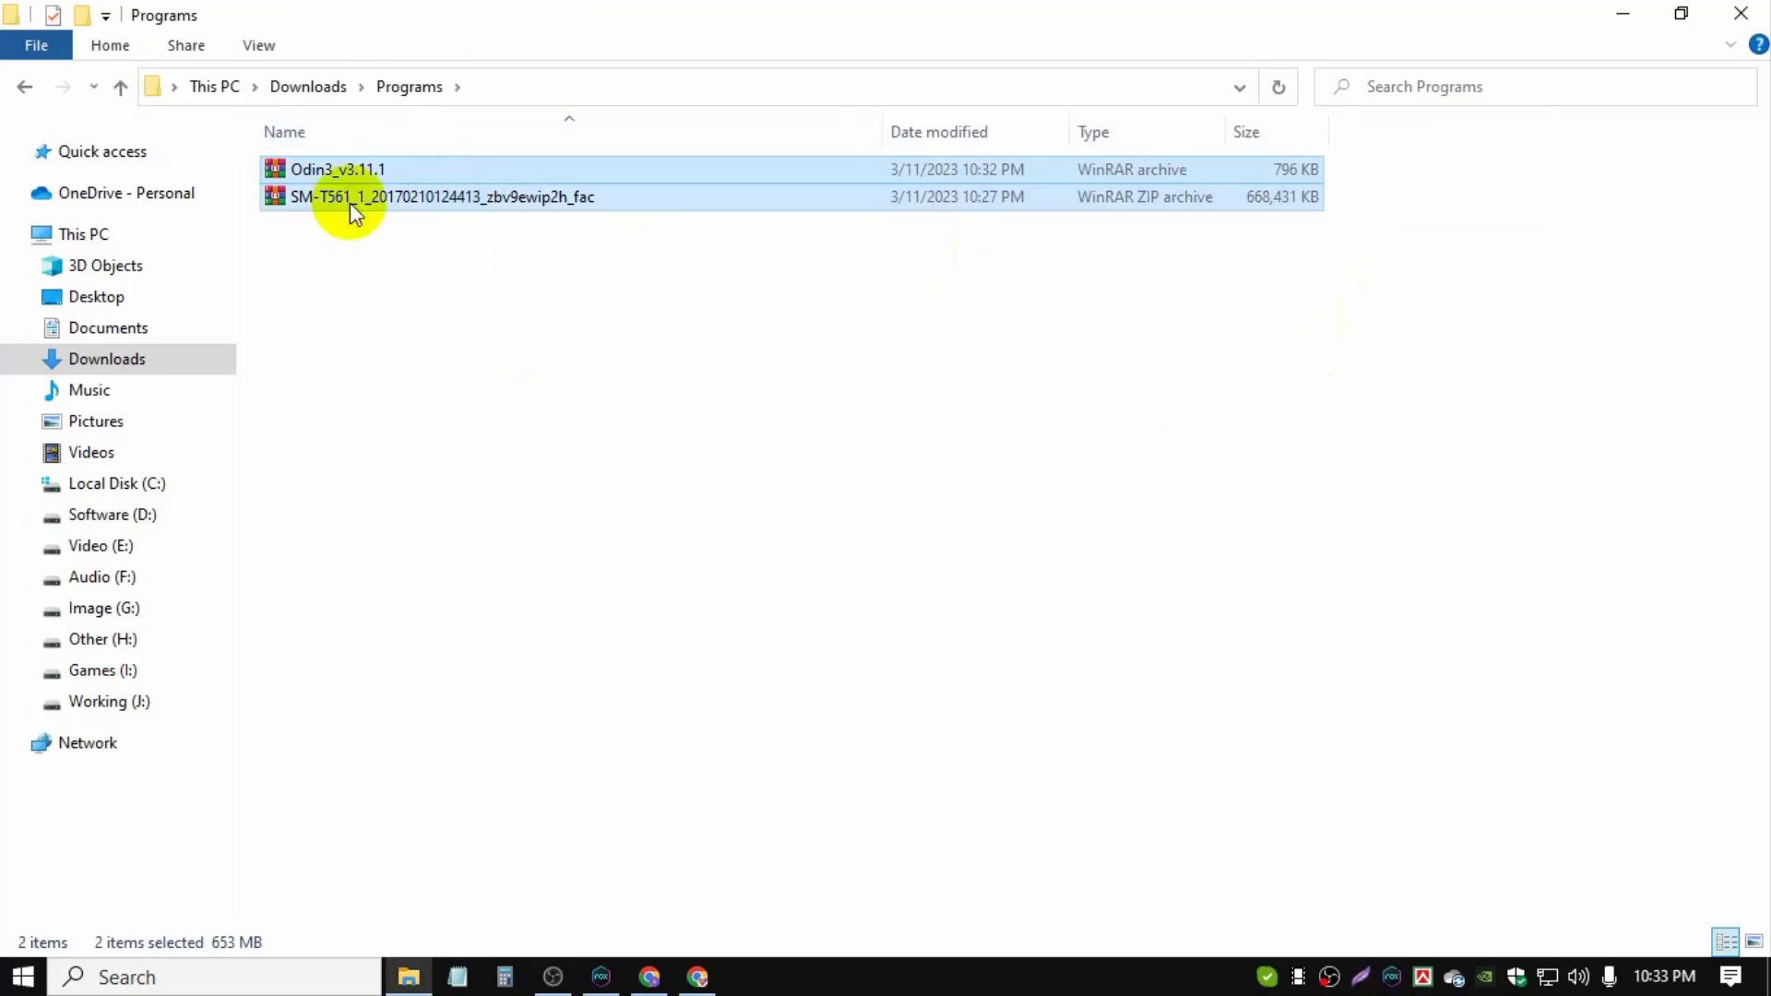
{"action": "mouse_move", "coordinate": [1743, 14]}
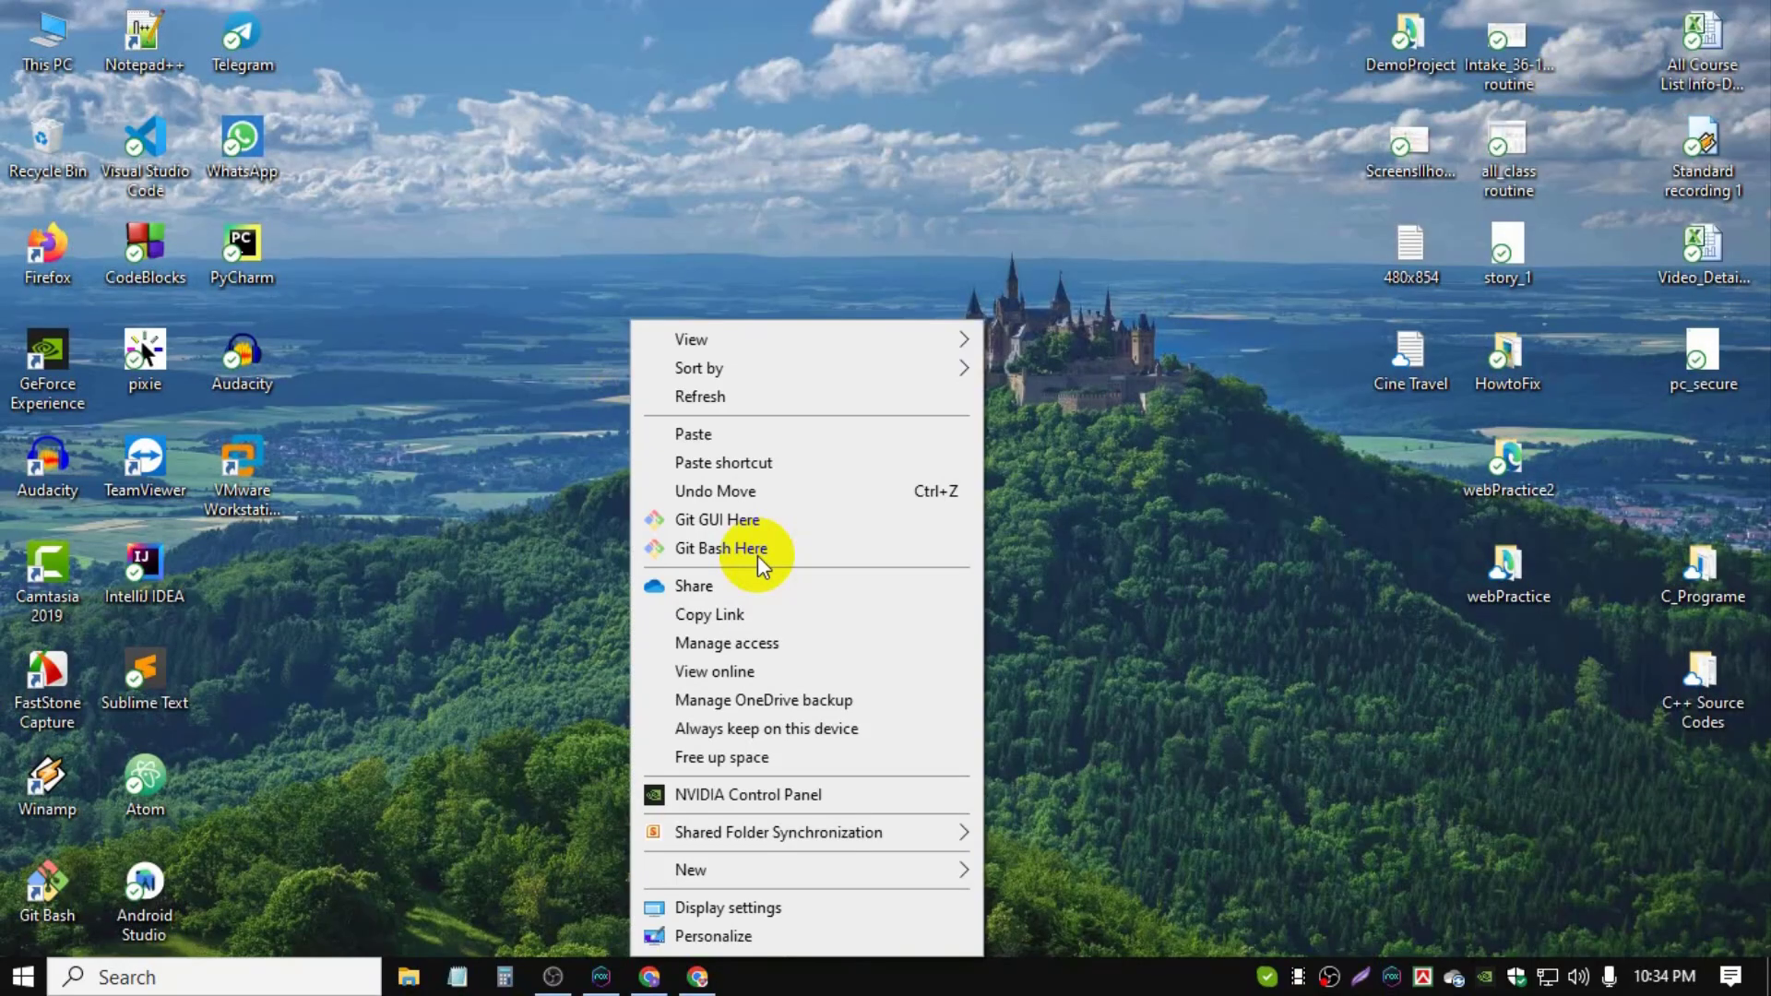
- Create a new desktop folder named 'Tab' and paste the Odin3 and SM-T561 archives into it
{"action": "left_click", "coordinate": [689, 870]}
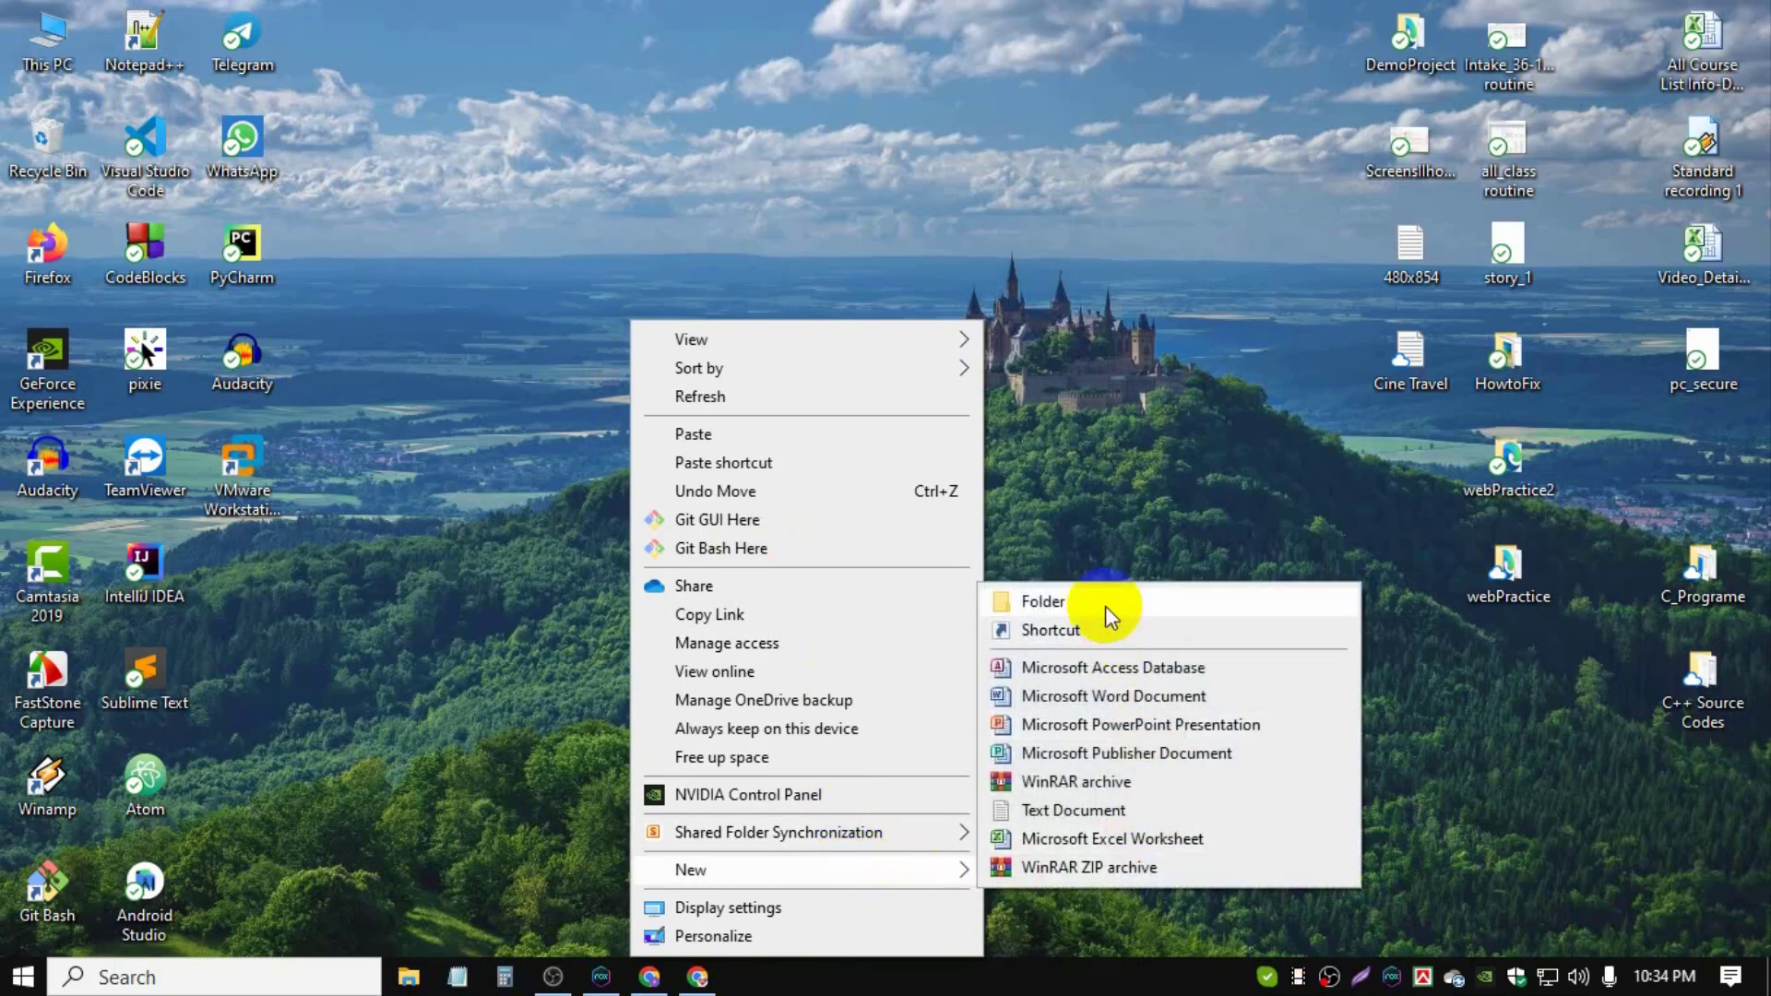
{"action": "left_click", "coordinate": [1040, 600]}
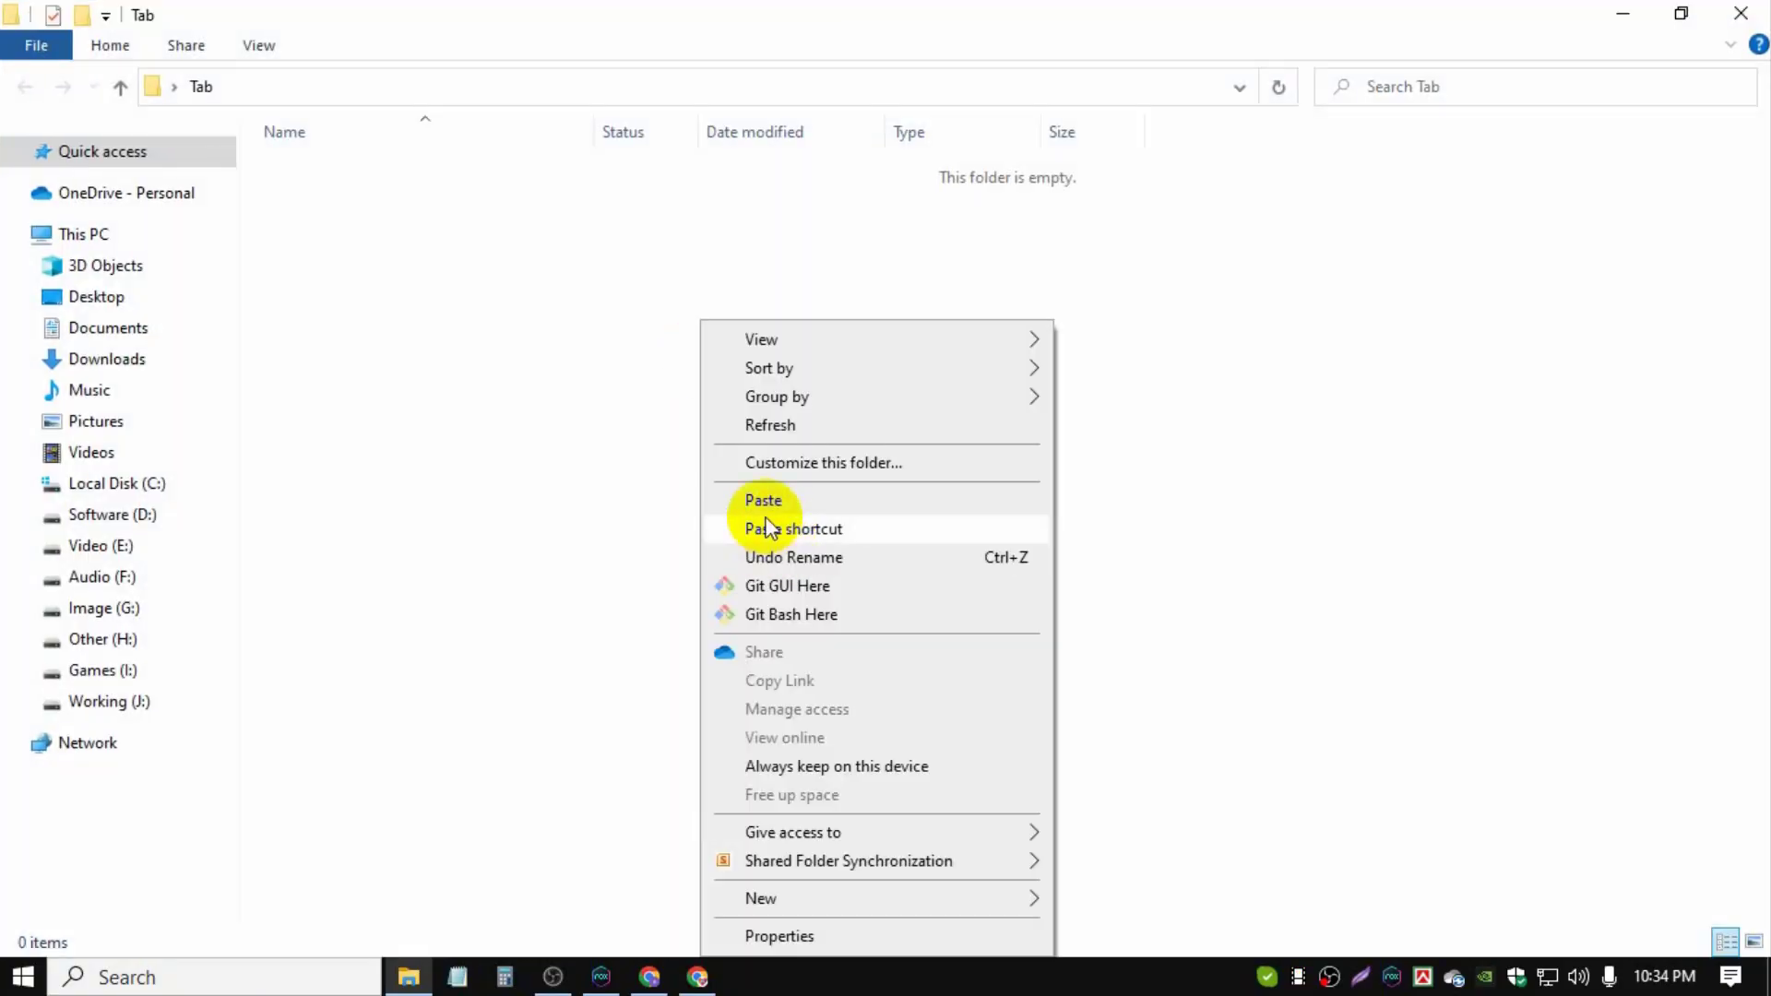
{"action": "left_click", "coordinate": [763, 500]}
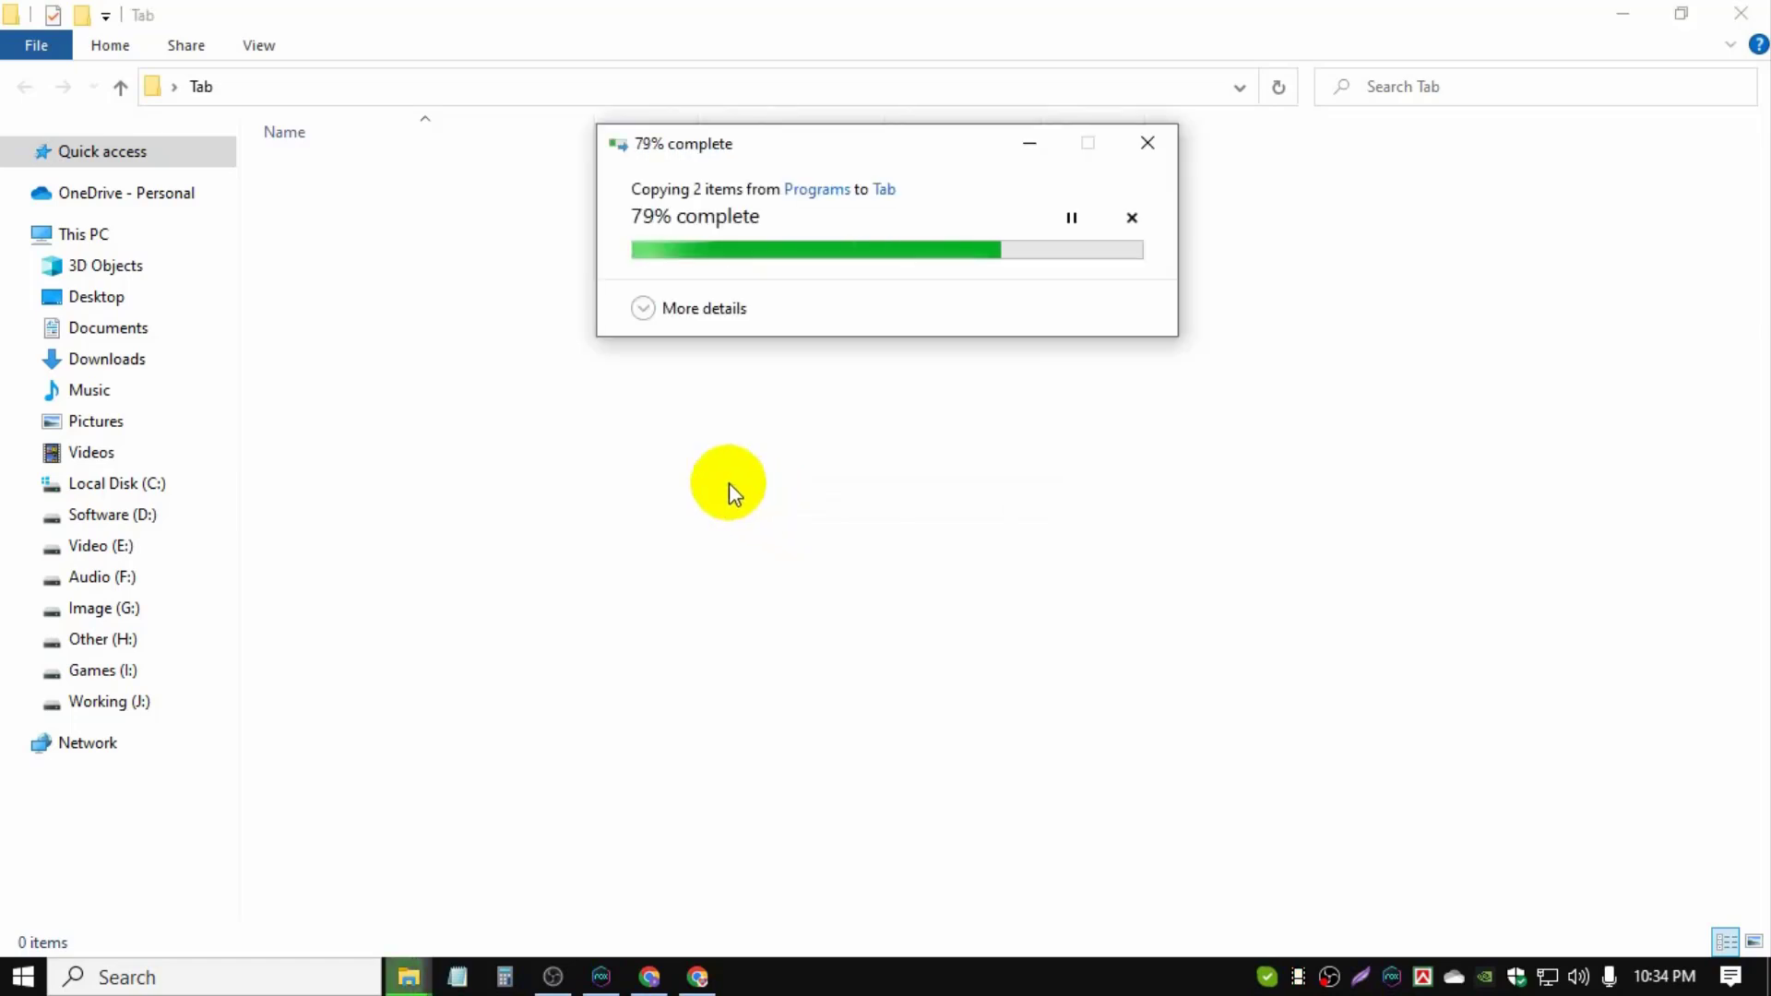
- Extract Odin3_v3.14.4 into its own folder, open it, and select the Odin3 application
{"action": "right_click", "coordinate": [327, 170]}
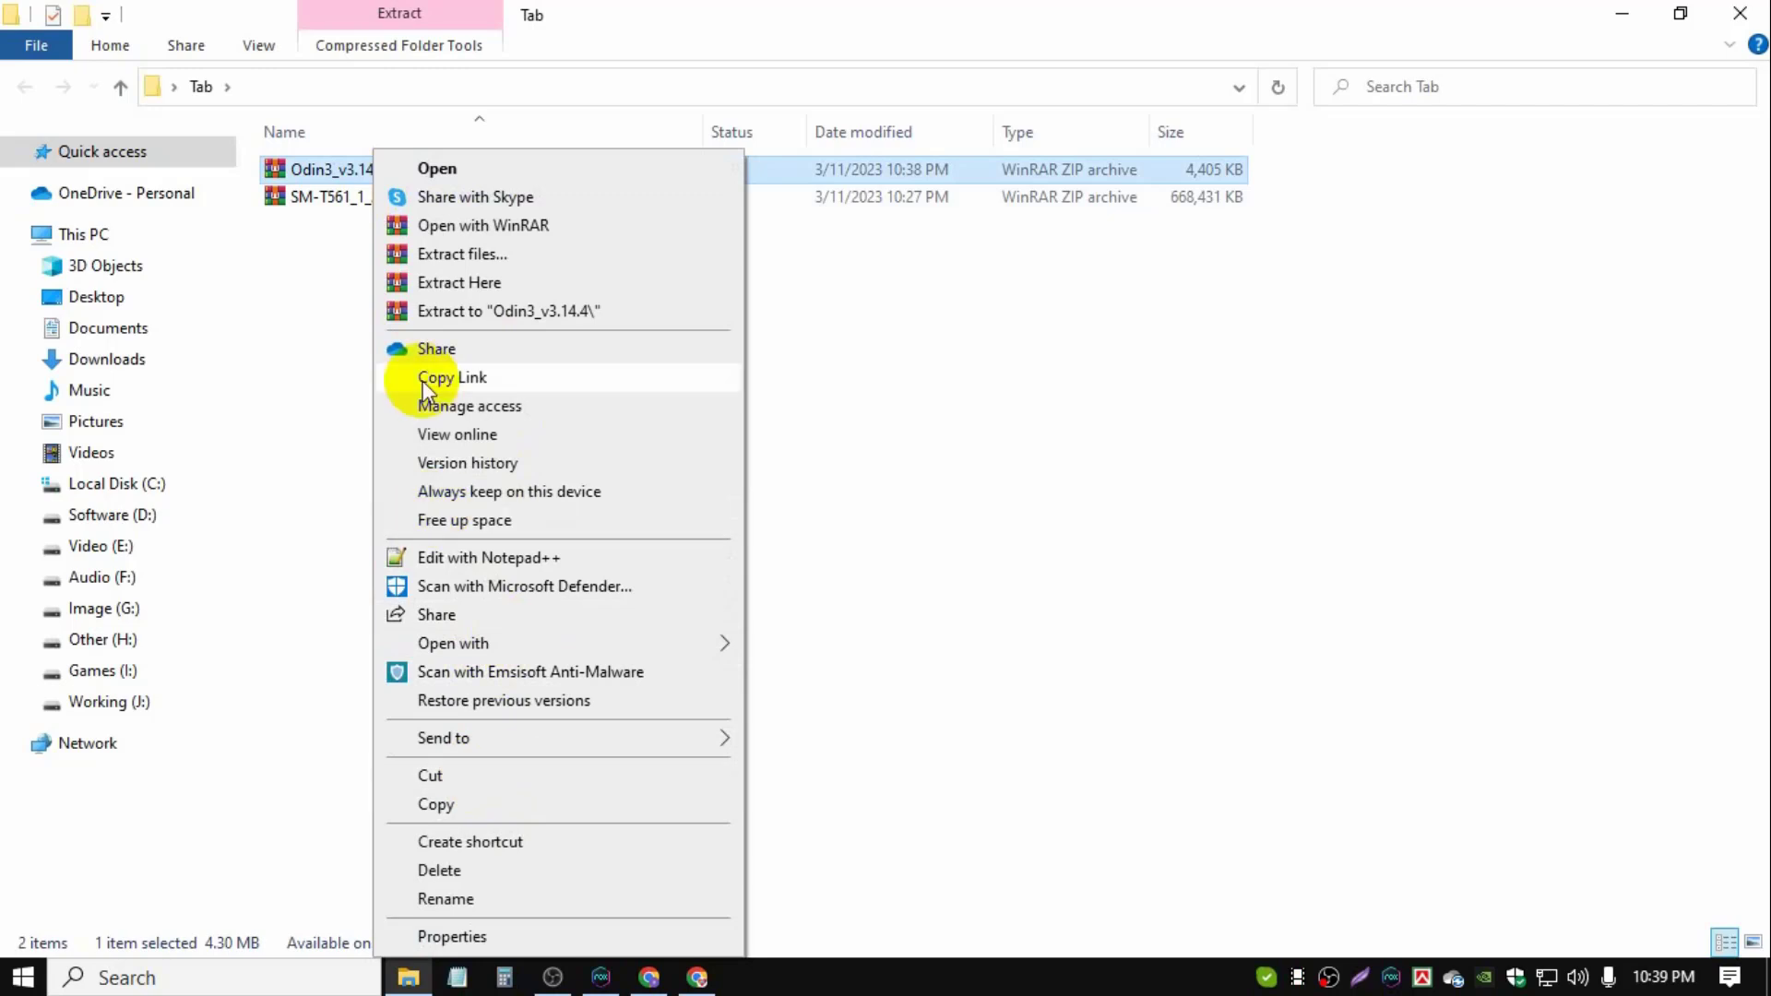
{"action": "left_click", "coordinate": [459, 283]}
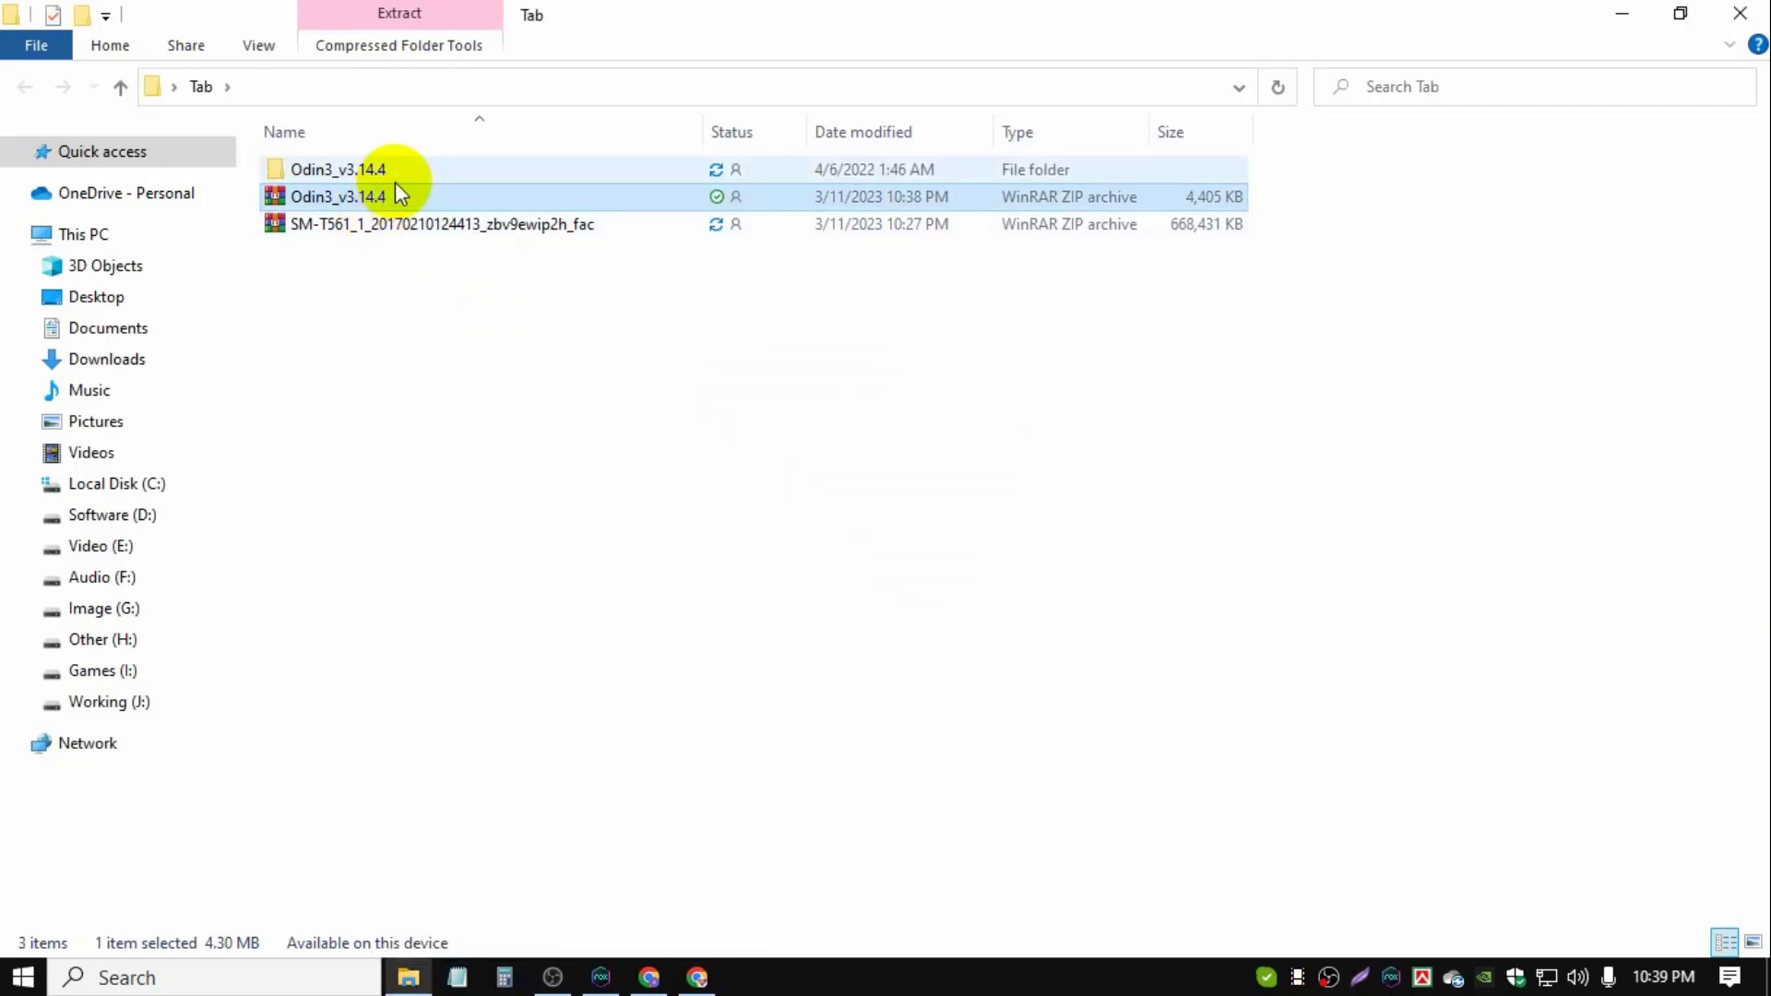
{"action": "double_click", "coordinate": [336, 168]}
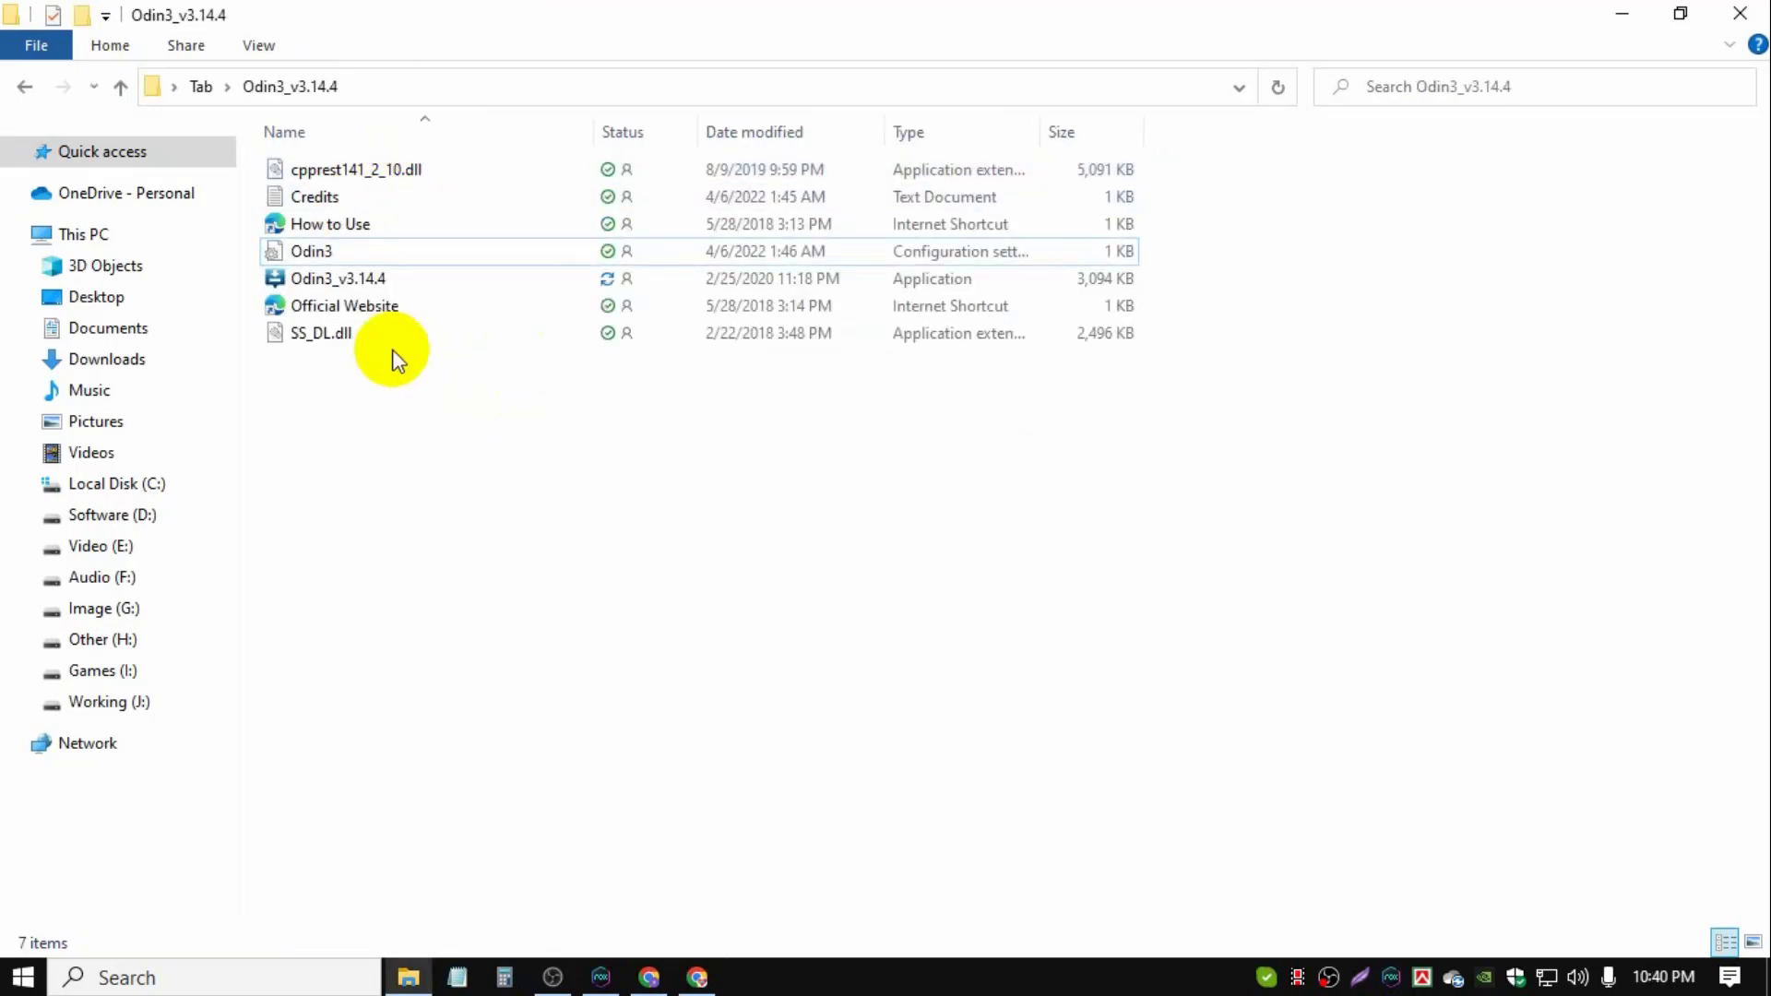
{"action": "left_click", "coordinate": [336, 279]}
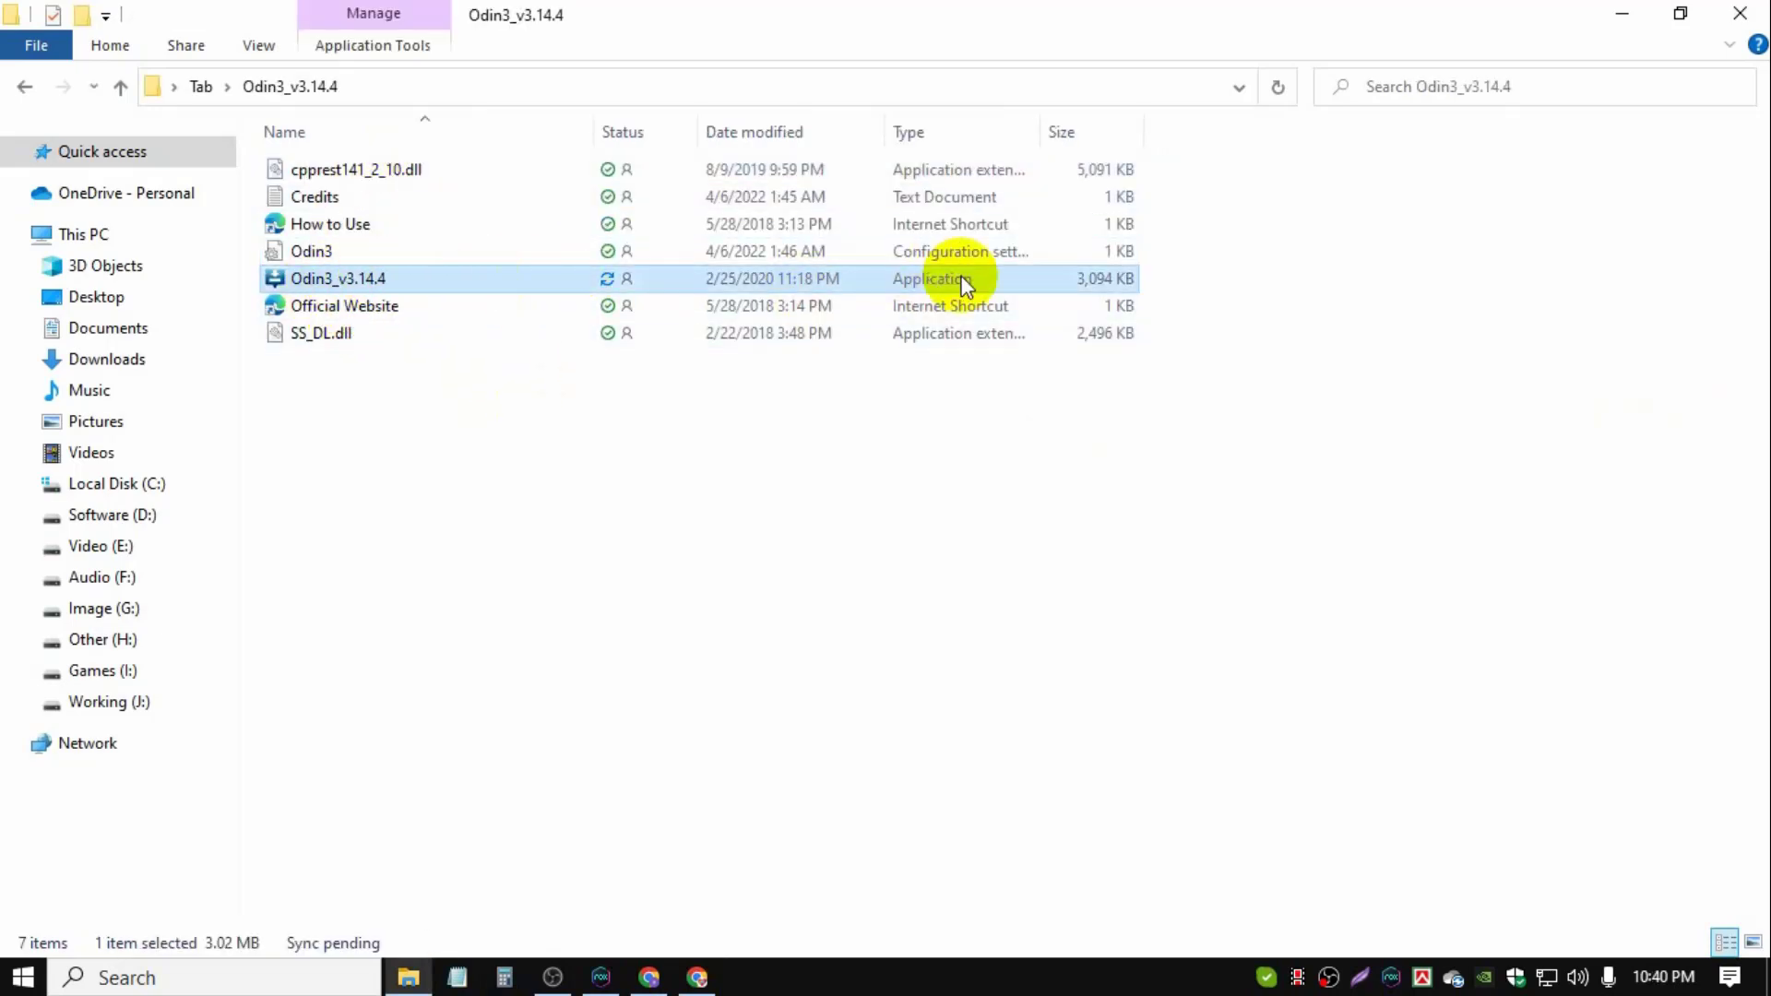
{"action": "left_click", "coordinate": [344, 306]}
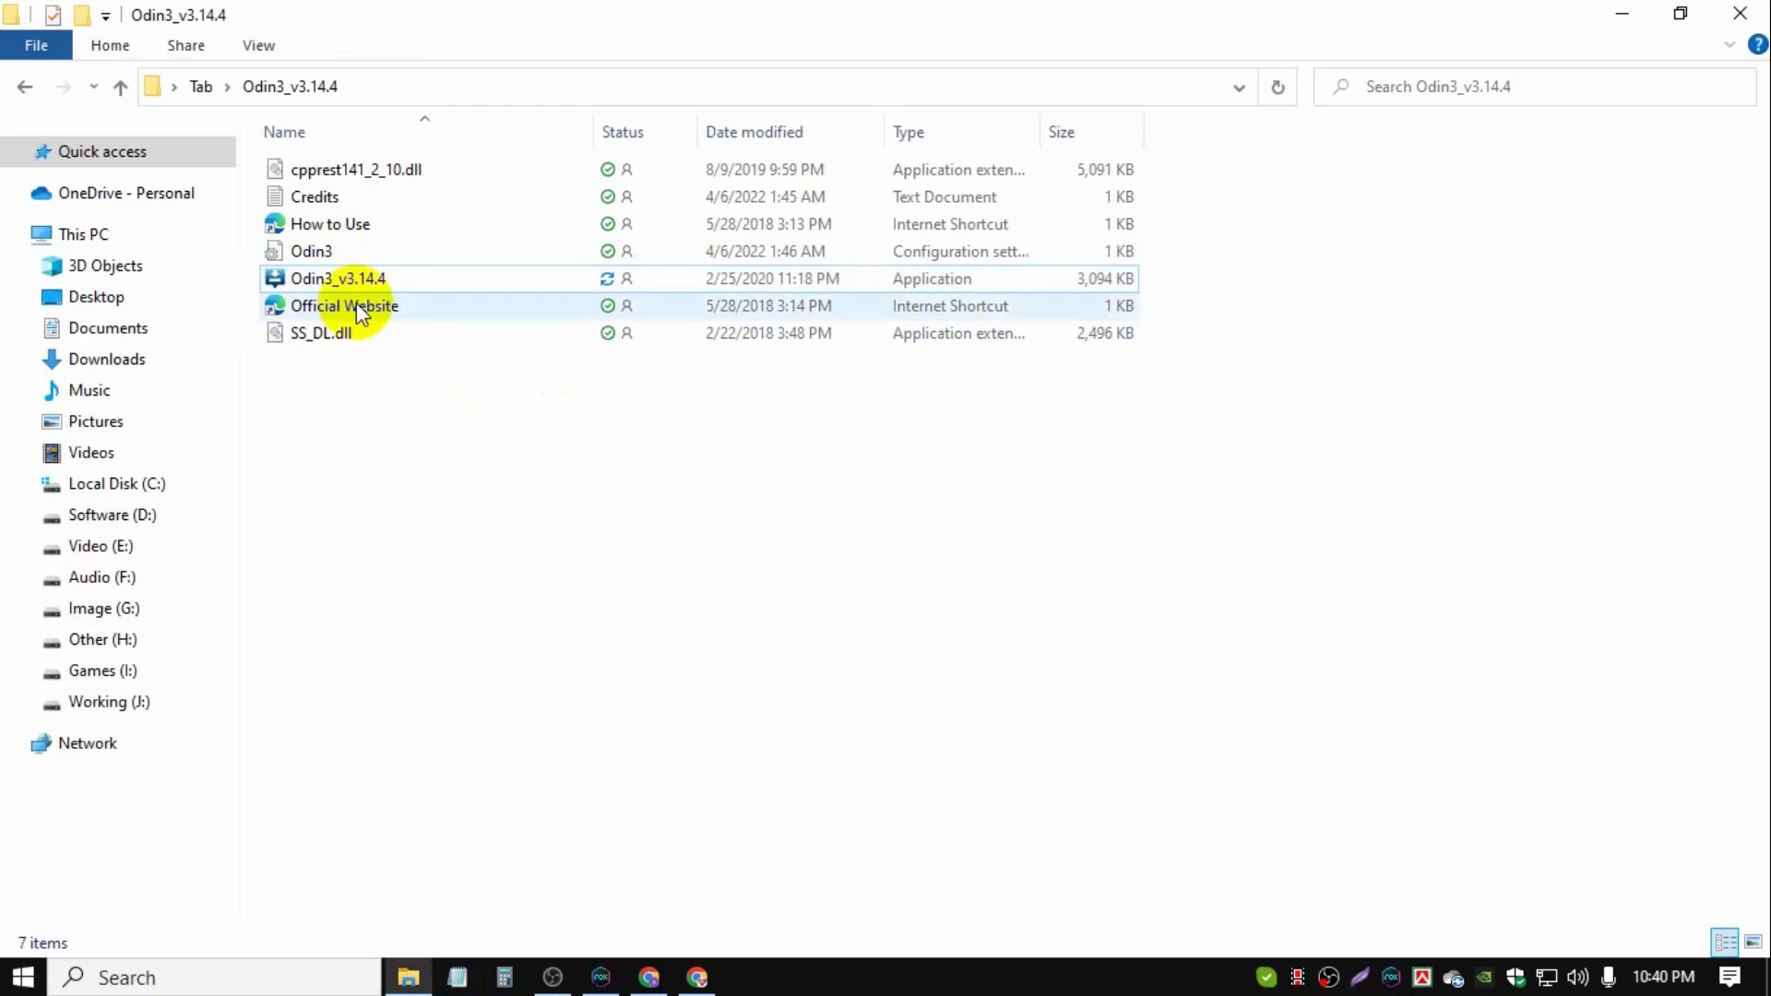
{"action": "left_click", "coordinate": [336, 279]}
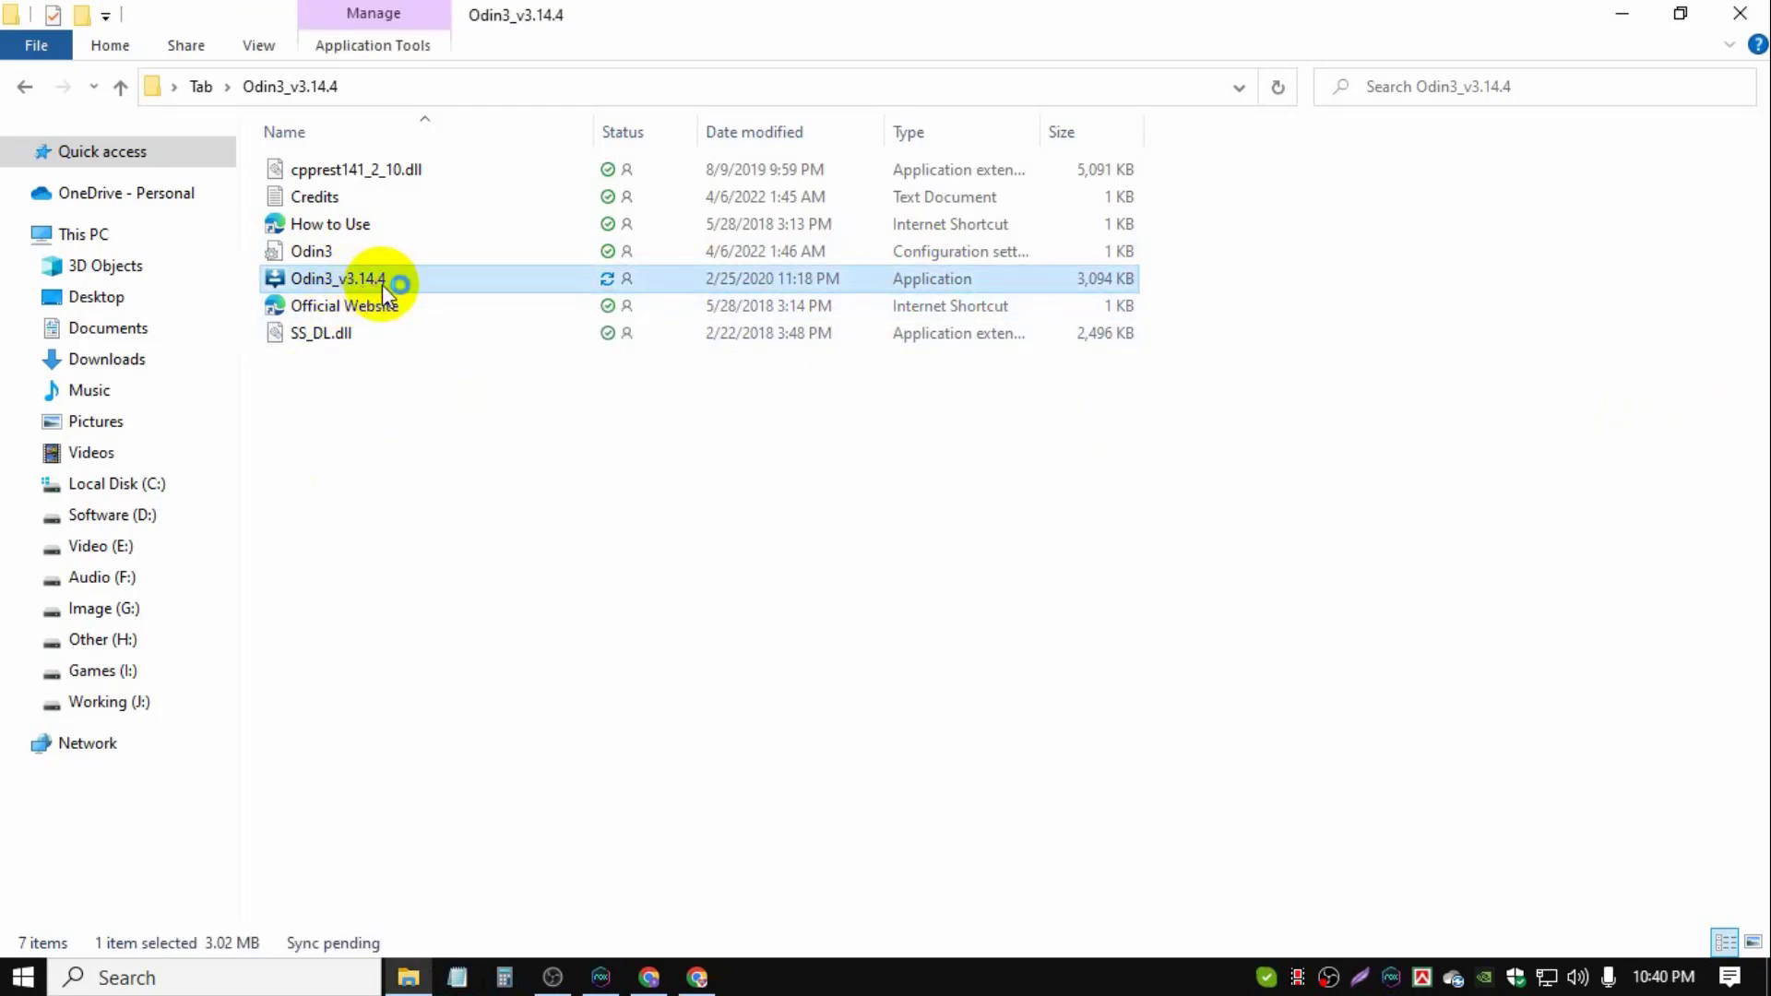
- Launch Odin3_v3.14.4.exe and dismiss the account-deletion warning
{"action": "double_click", "coordinate": [336, 278]}
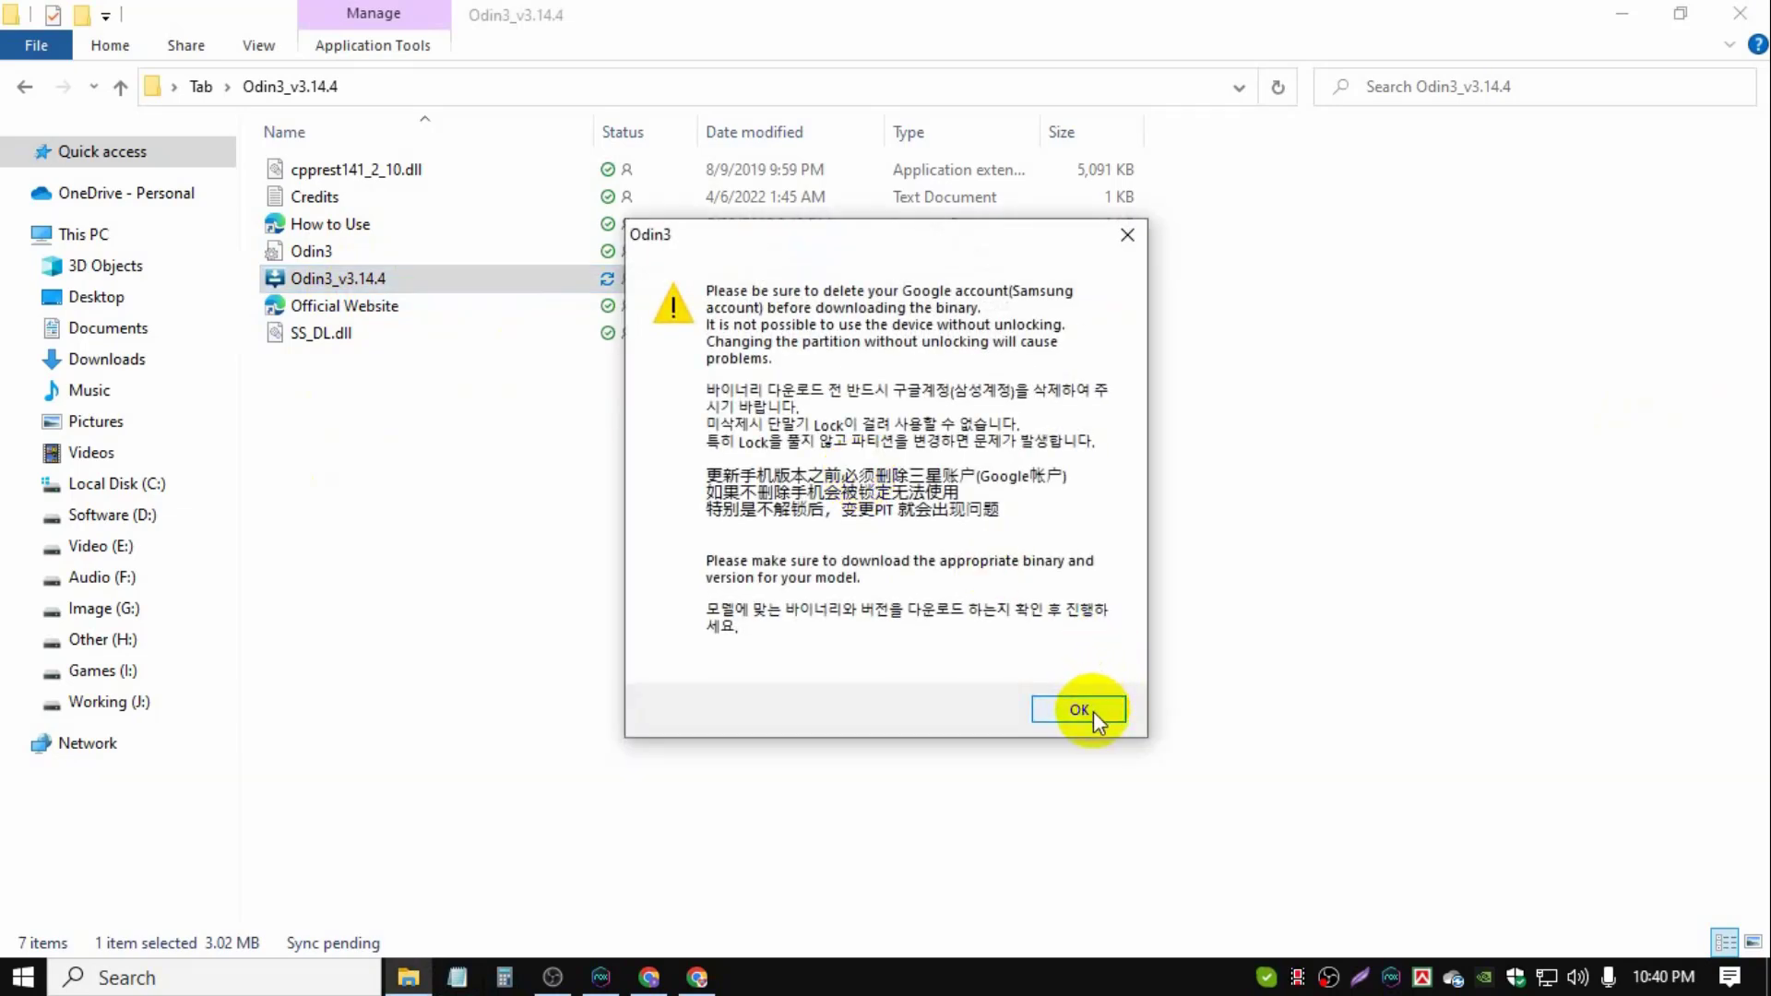
{"action": "left_click", "coordinate": [1078, 710]}
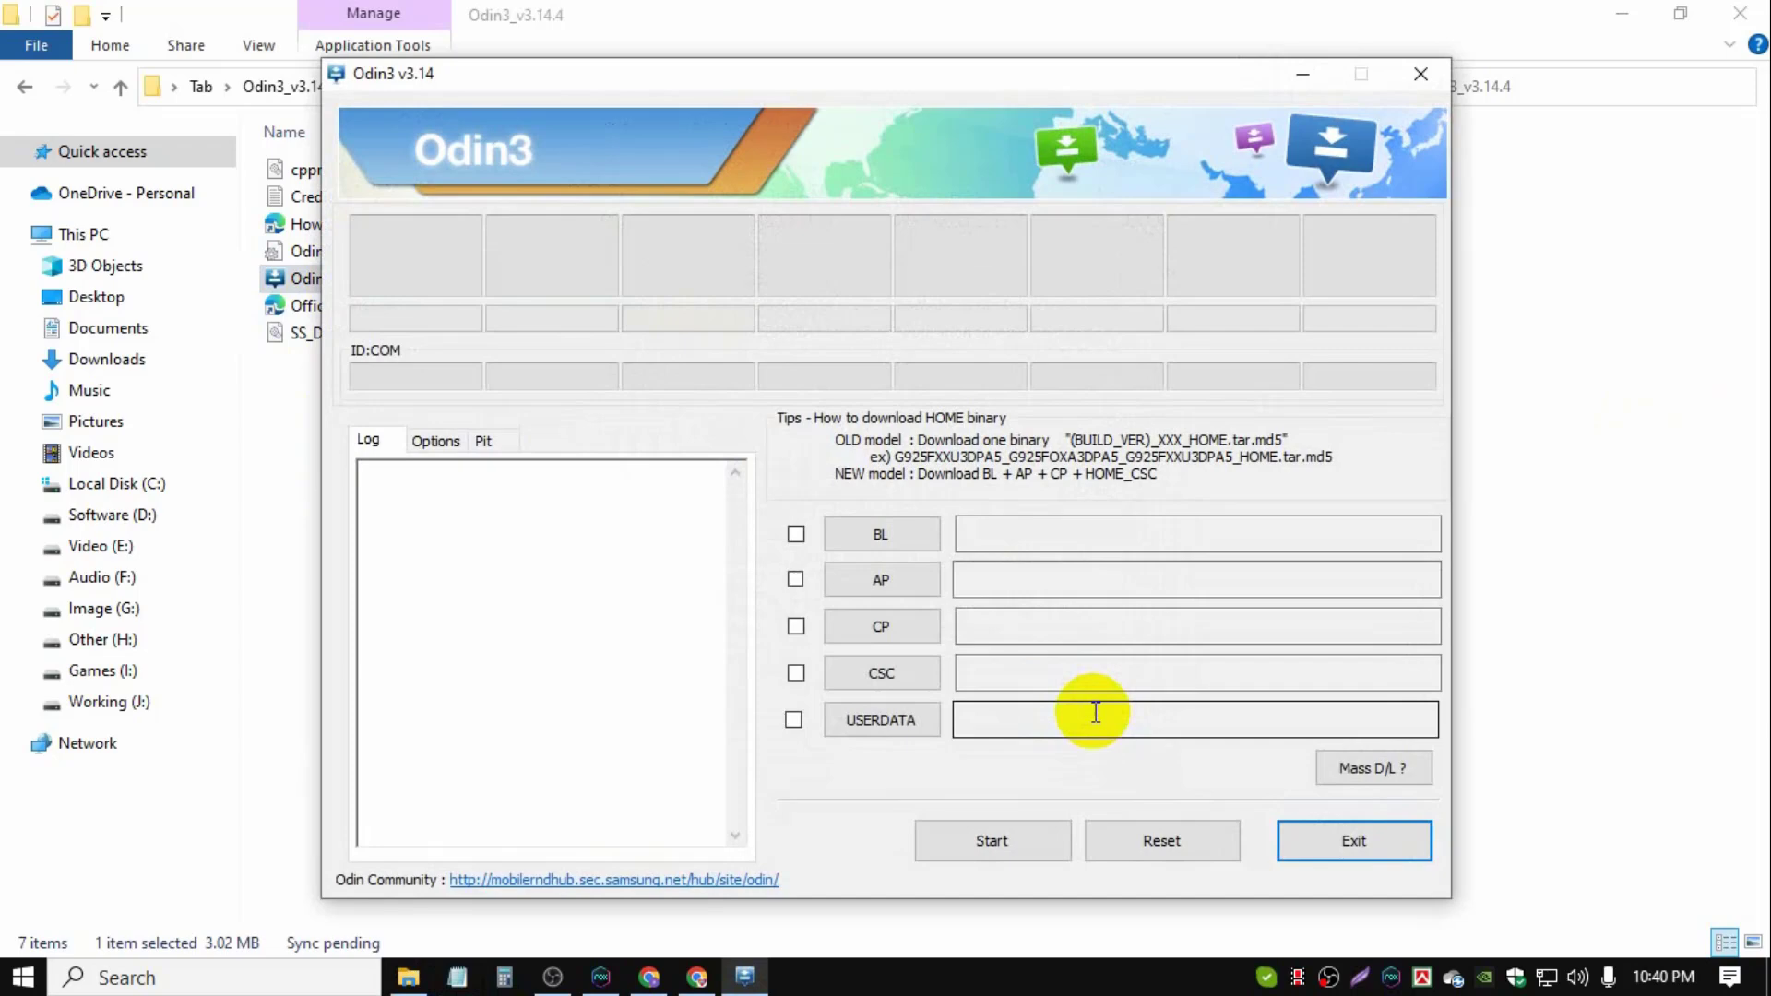
{"action": "mouse_move", "coordinate": [987, 182]}
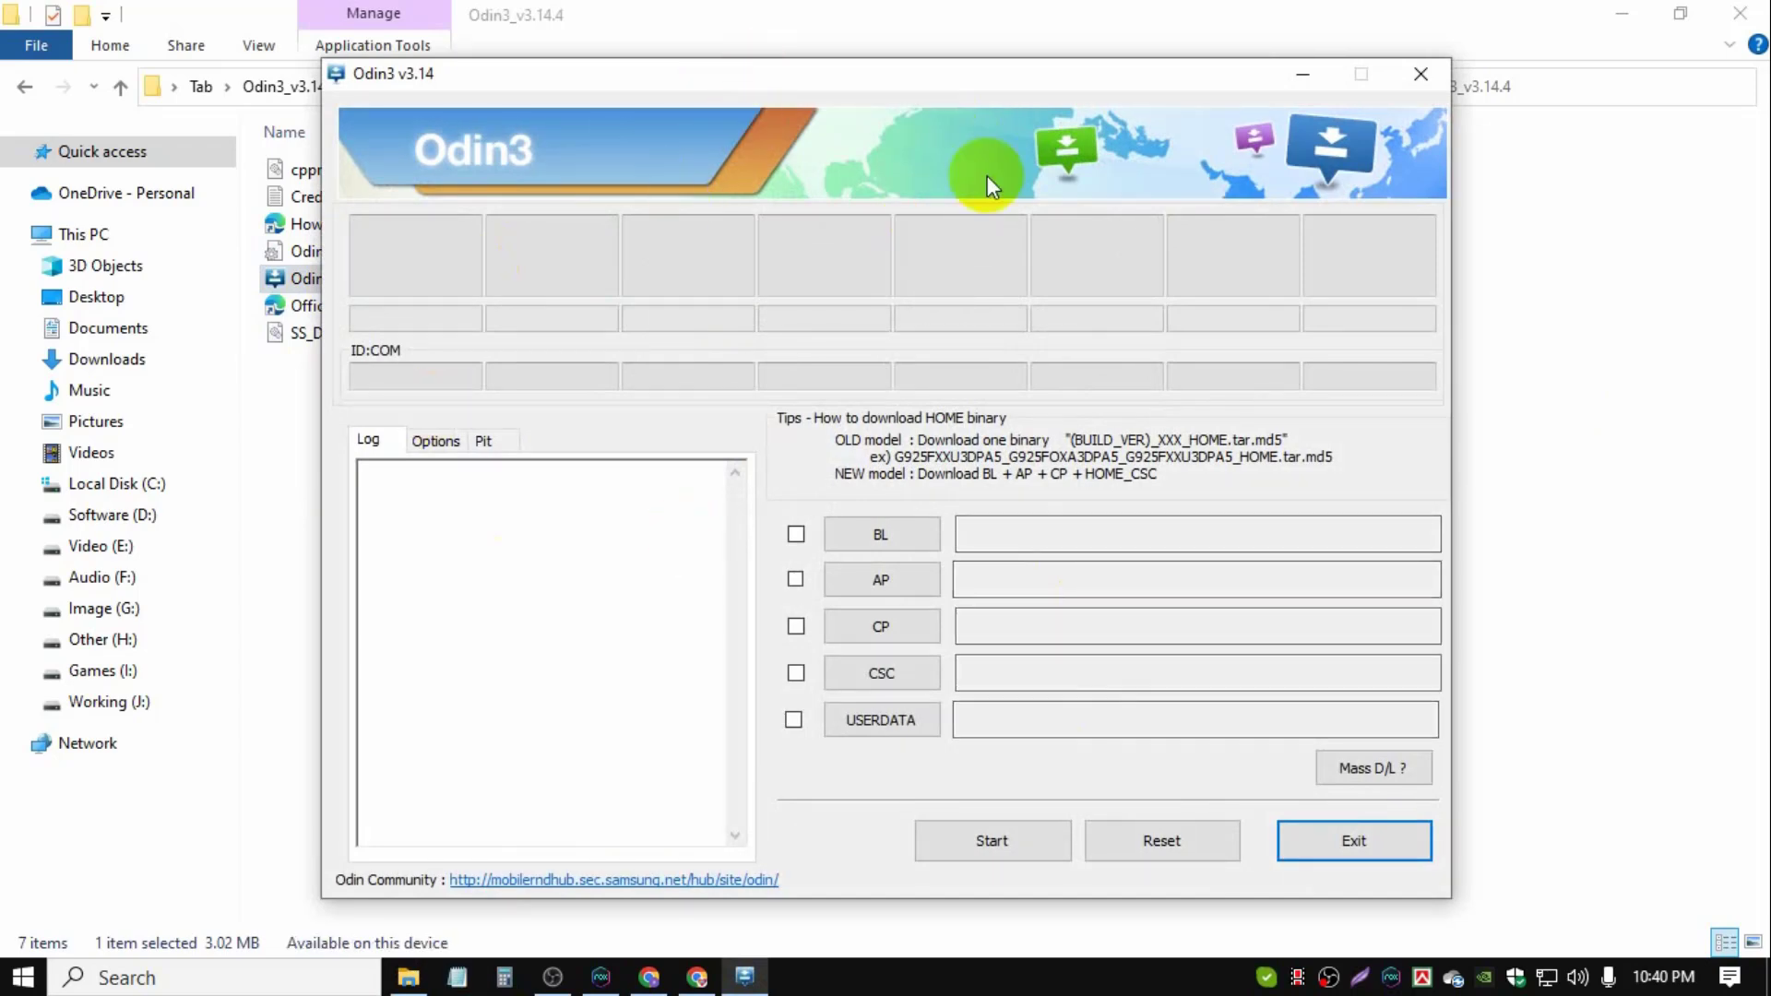